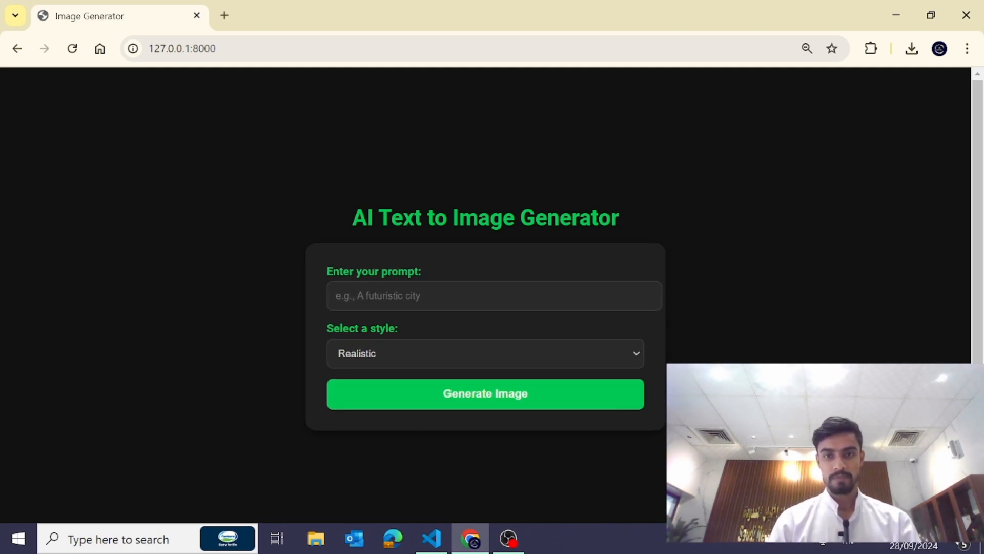
# Enter the prompt 'A futuristic city' and review the style list, keeping Realistic
pyautogui.click(494, 295)
pyautogui.write('A futuristic city')
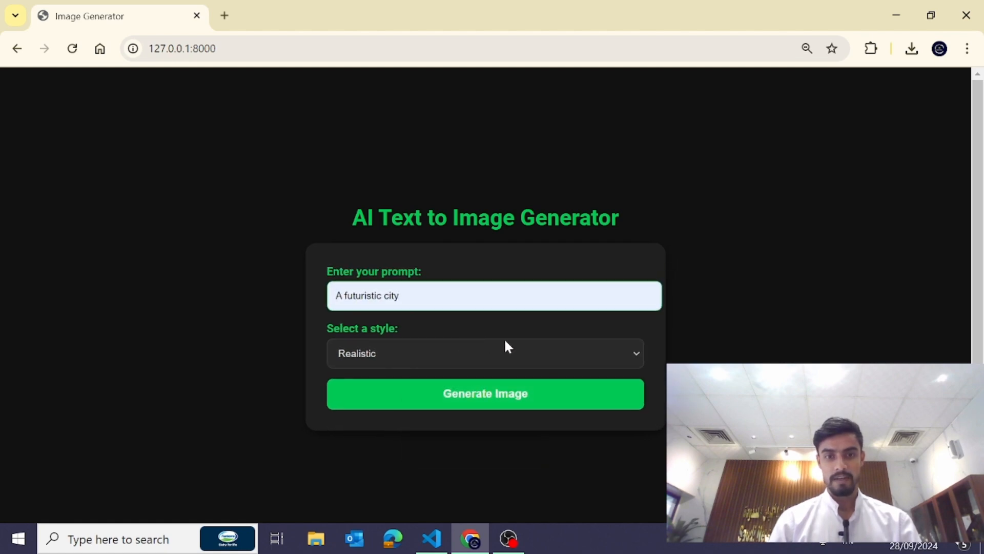
pyautogui.click(485, 352)
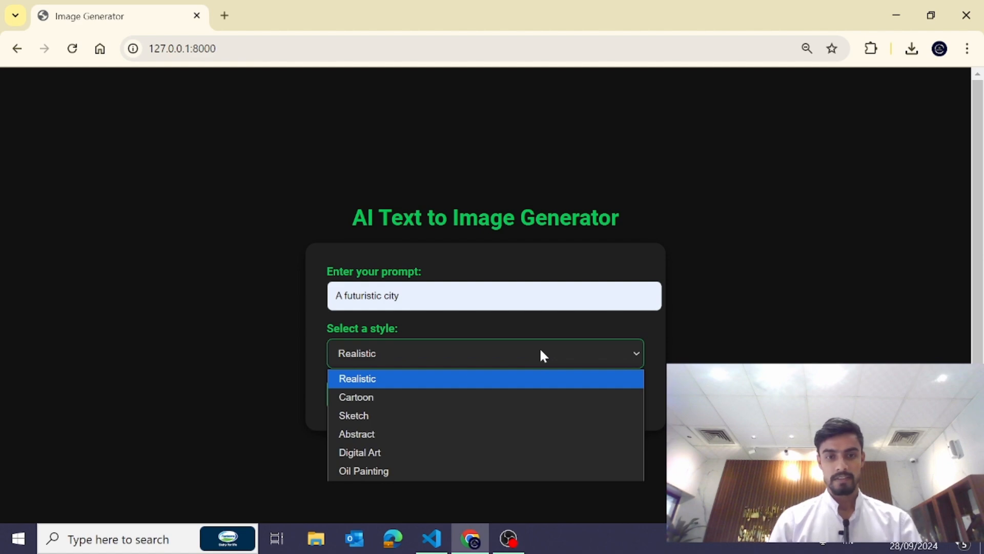
pyautogui.moveTo(388, 397)
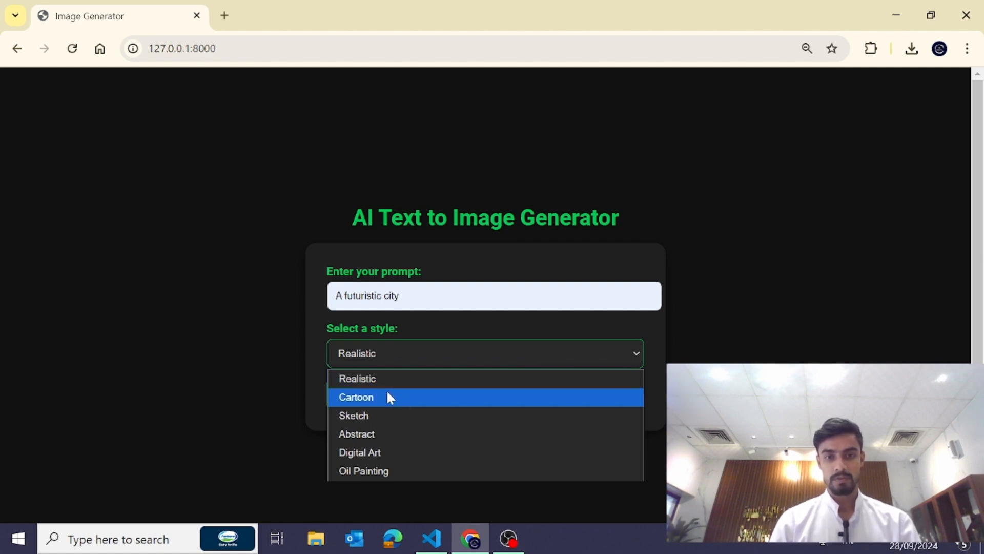
pyautogui.moveTo(372, 415)
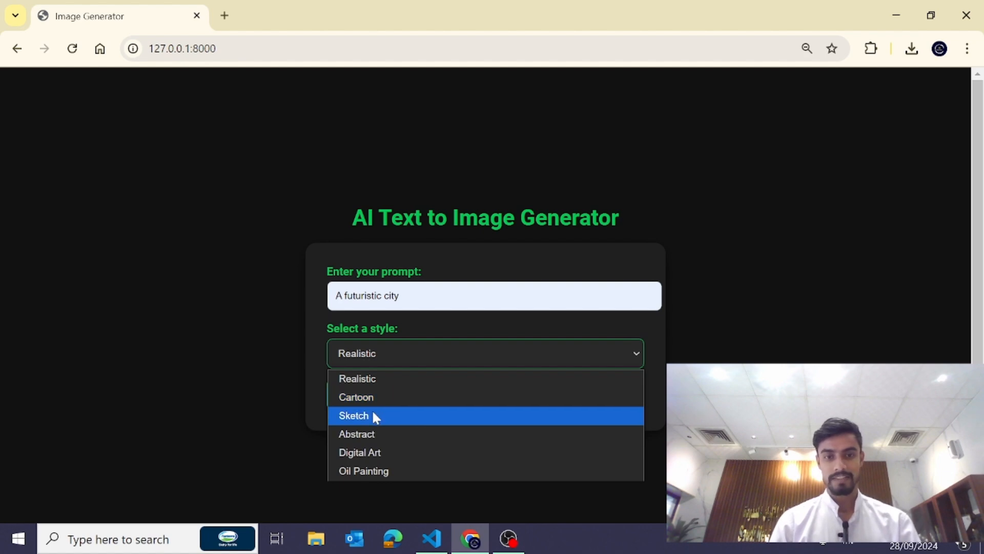
pyautogui.moveTo(363, 471)
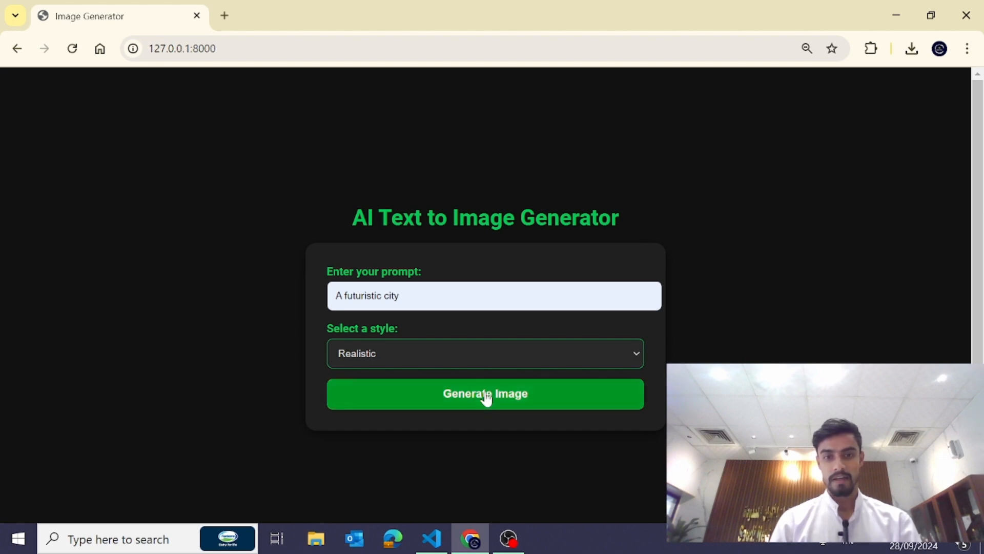
# Generate the Realistic futuristic city image and download the result
pyautogui.click(485, 393)
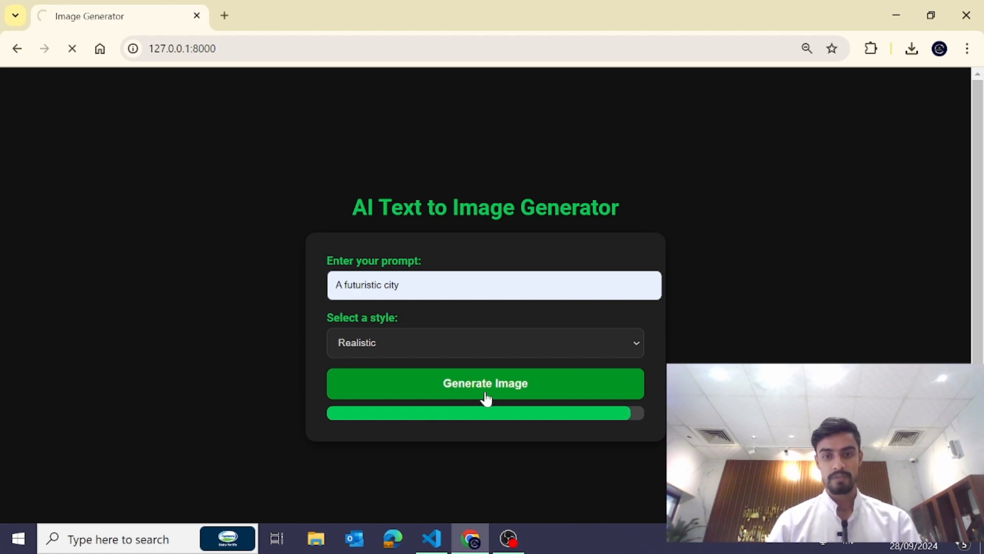
pyautogui.click(485, 383)
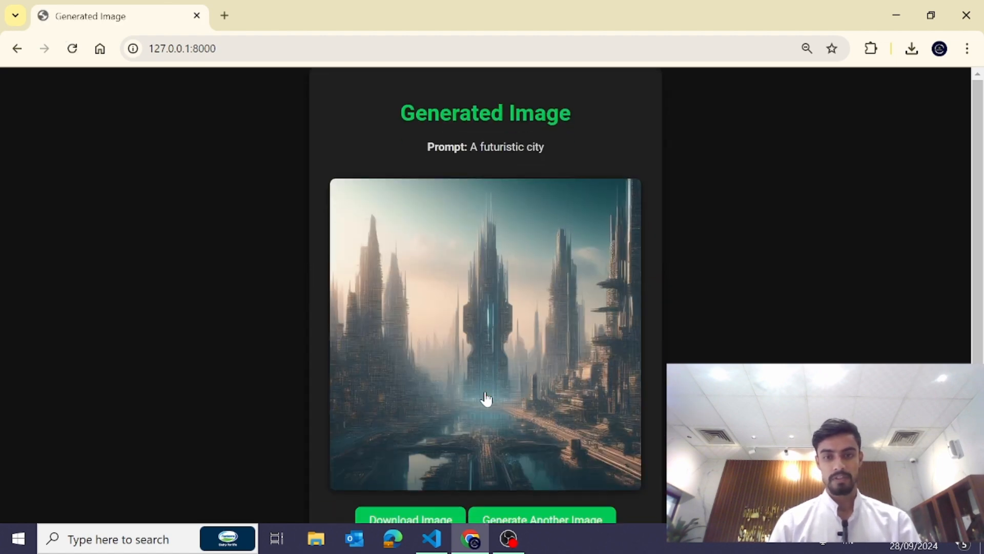
pyautogui.scroll(-3)
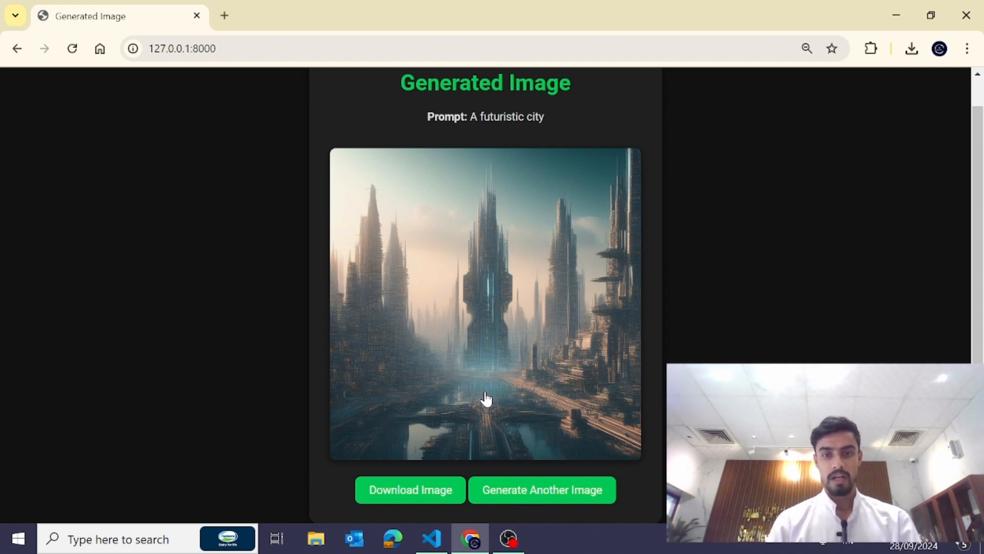
pyautogui.moveTo(564, 436)
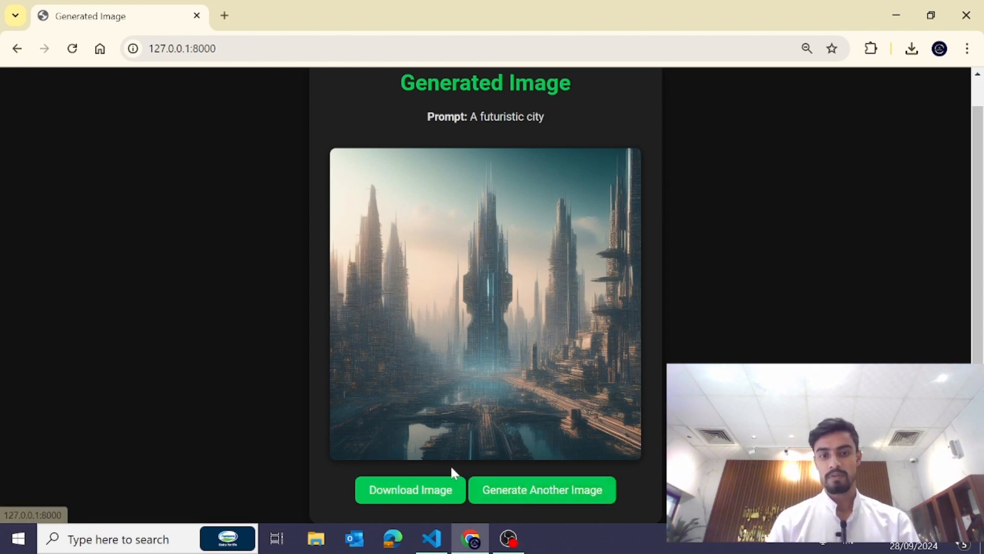
pyautogui.click(410, 490)
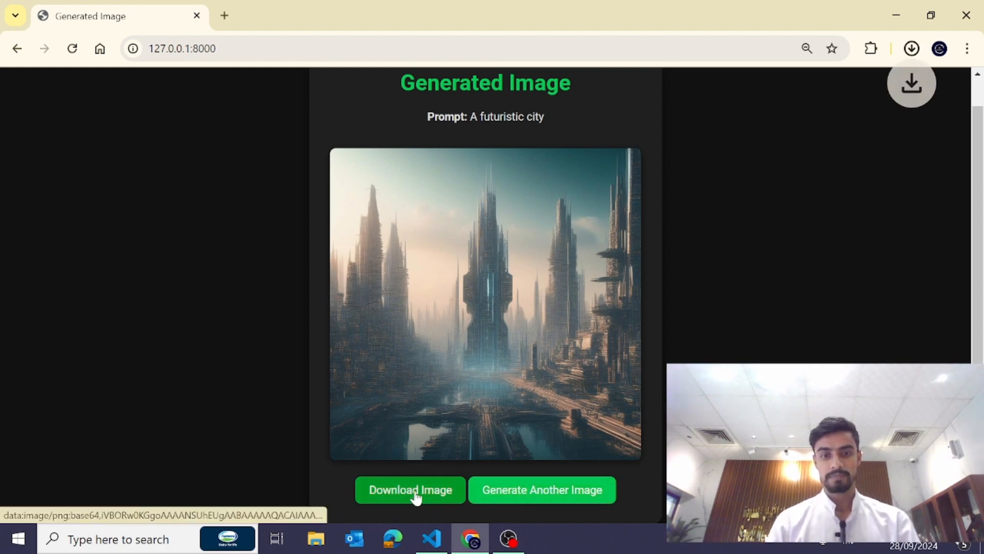
pyautogui.click(410, 490)
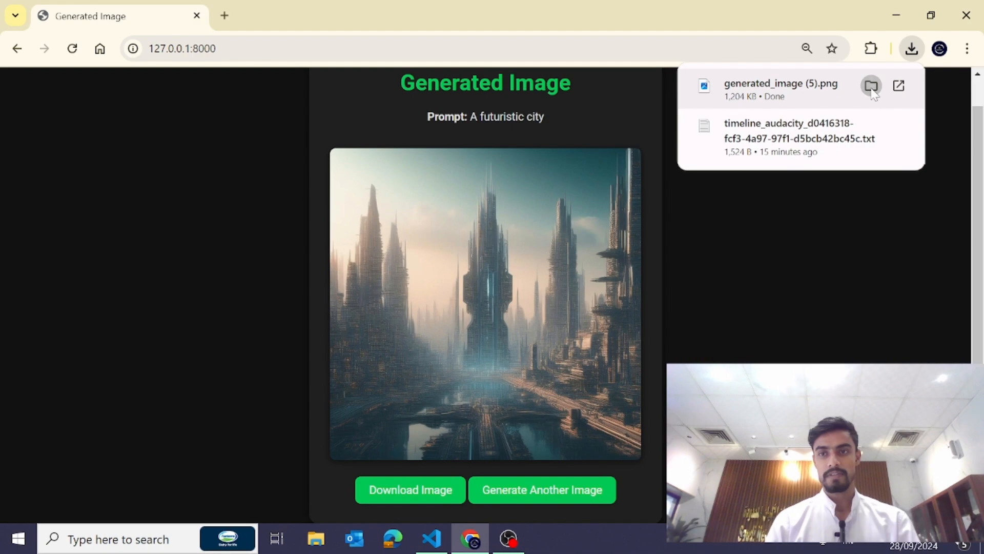
pyautogui.click(871, 86)
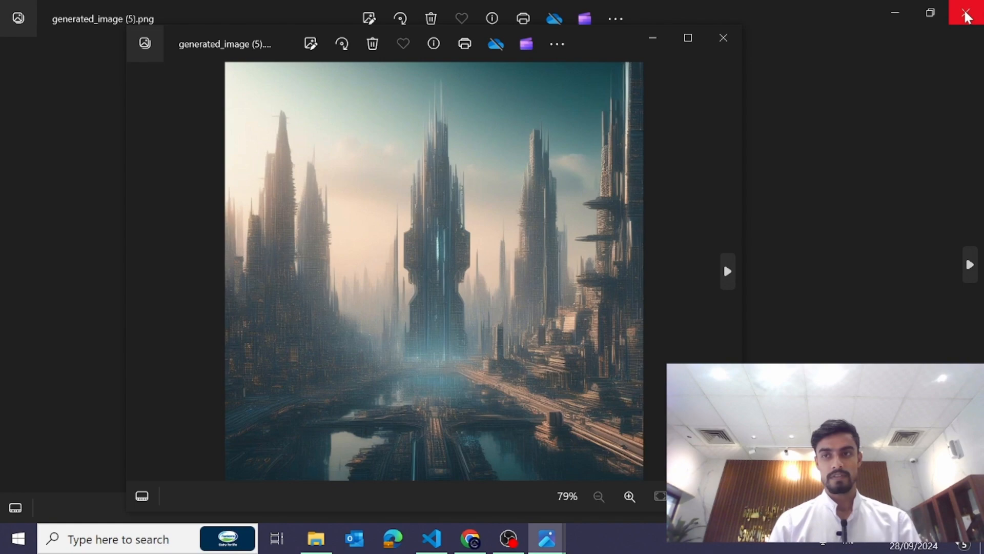
pyautogui.click(965, 12)
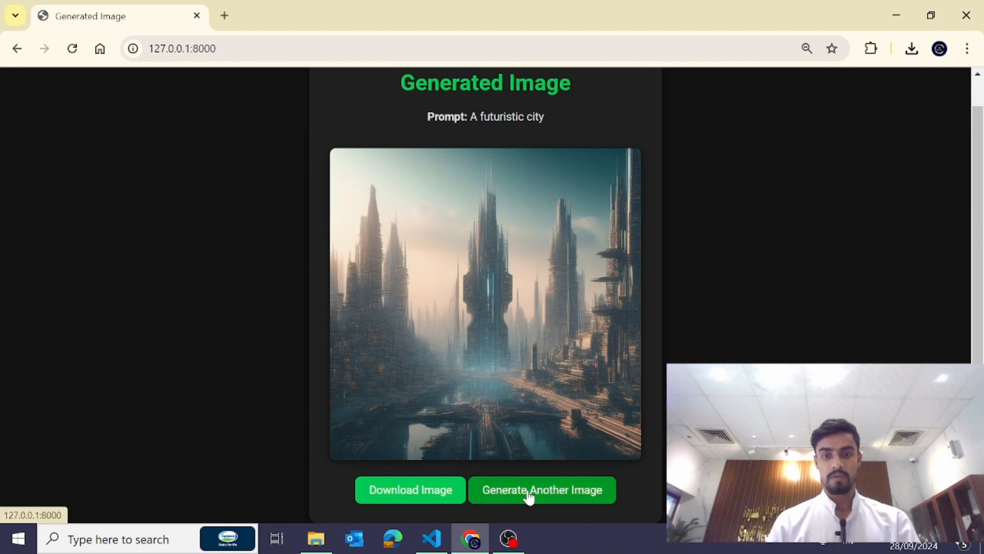
# Start another image with prompt 'a dog flying' in Cartoon style and generate it
pyautogui.click(542, 490)
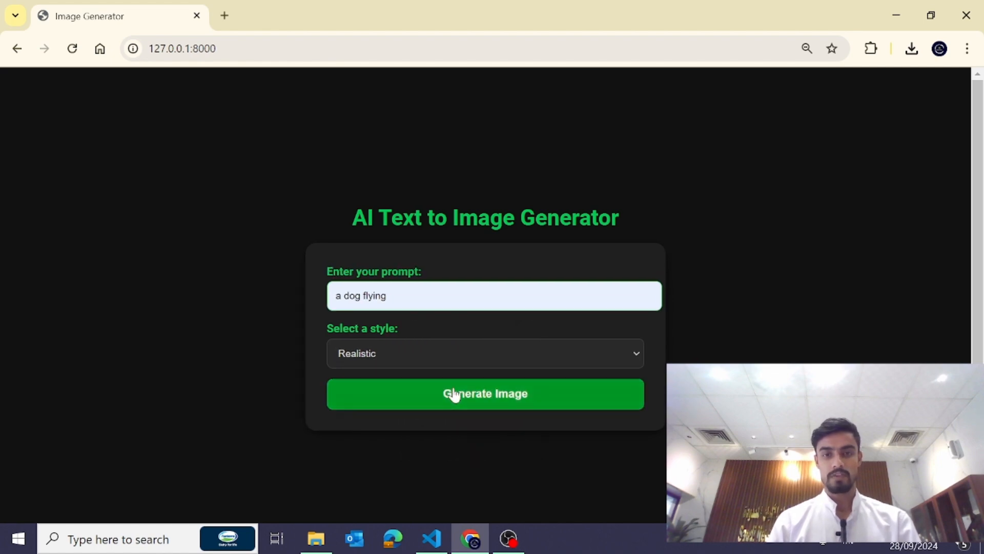
pyautogui.click(484, 352)
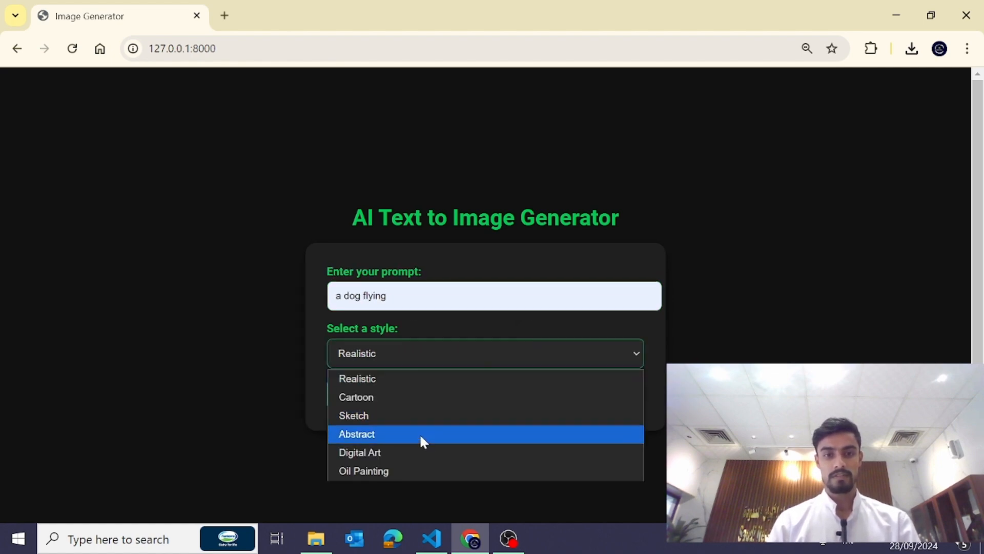
pyautogui.moveTo(440, 396)
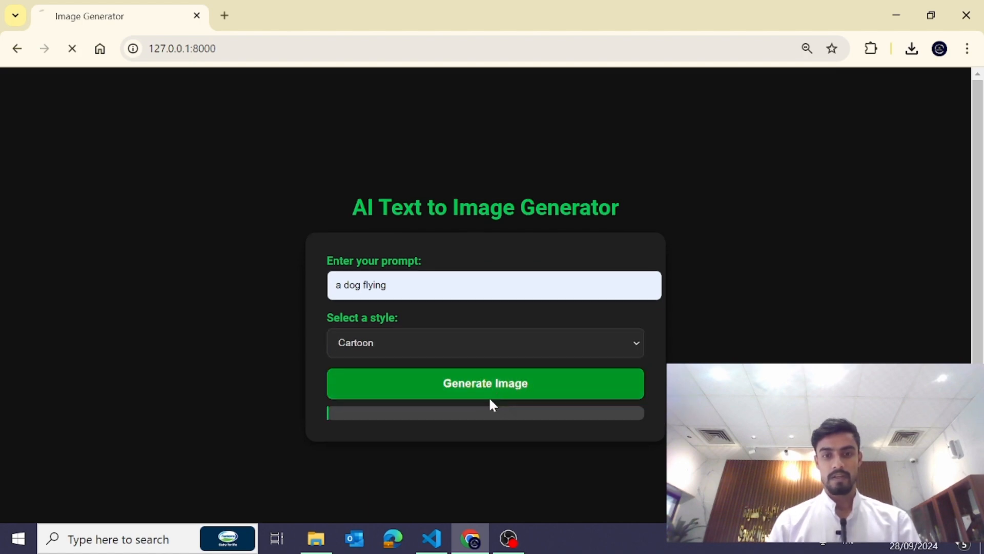
pyautogui.click(485, 383)
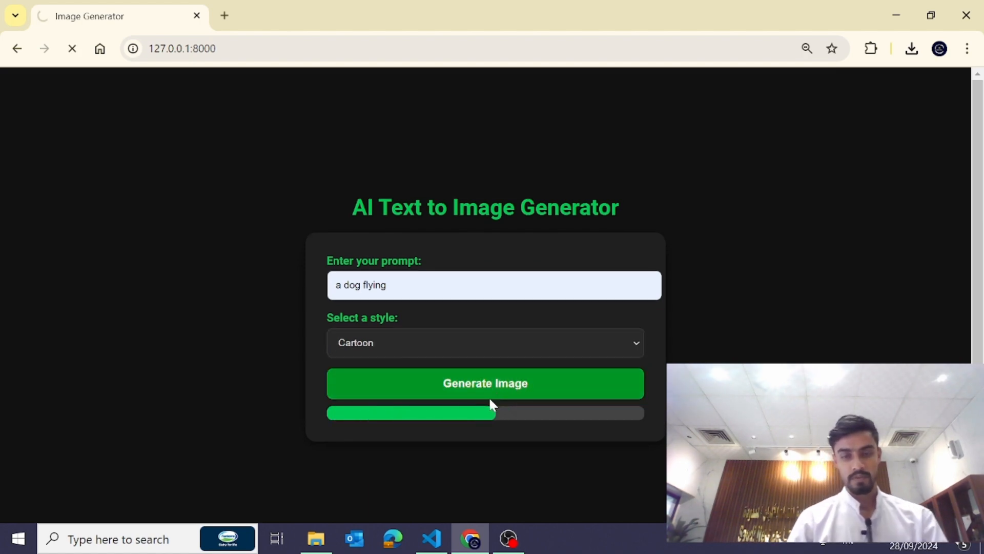
pyautogui.click(485, 382)
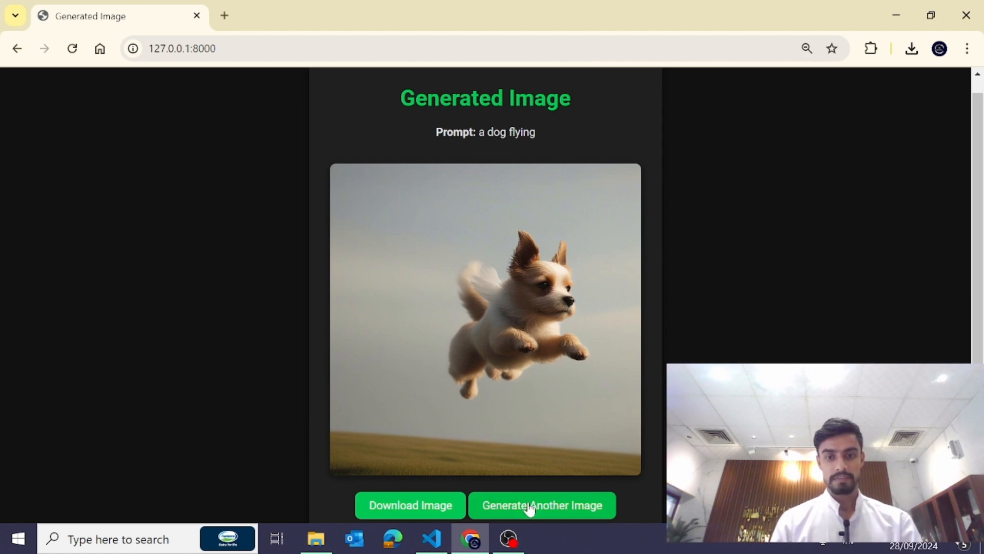
# Enter 'a horse riding', correct it to 'a horse flying', and generate in Realistic style
pyautogui.click(541, 504)
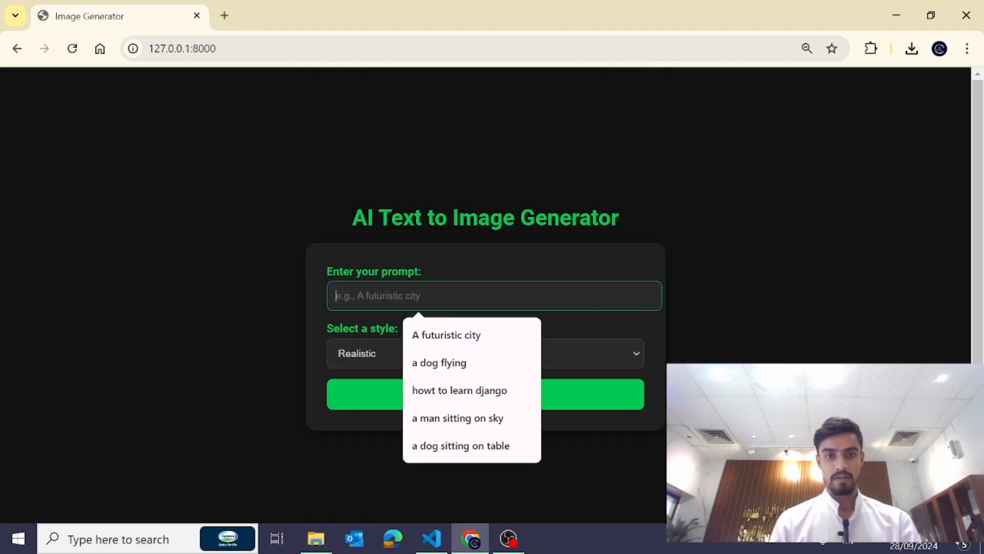
pyautogui.write('a hos')
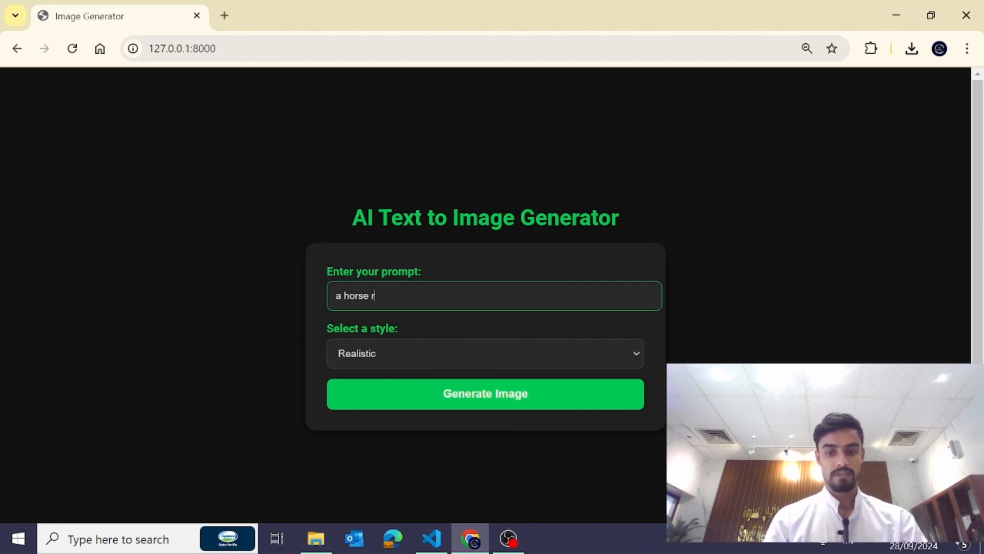
pyautogui.write('iding')
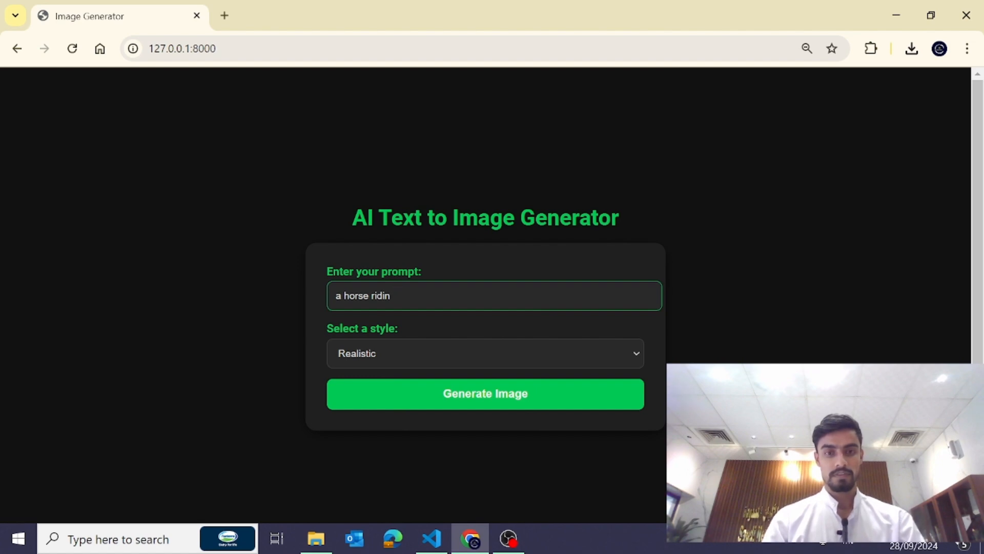
pyautogui.press('Backspace')
pyautogui.write('fl')
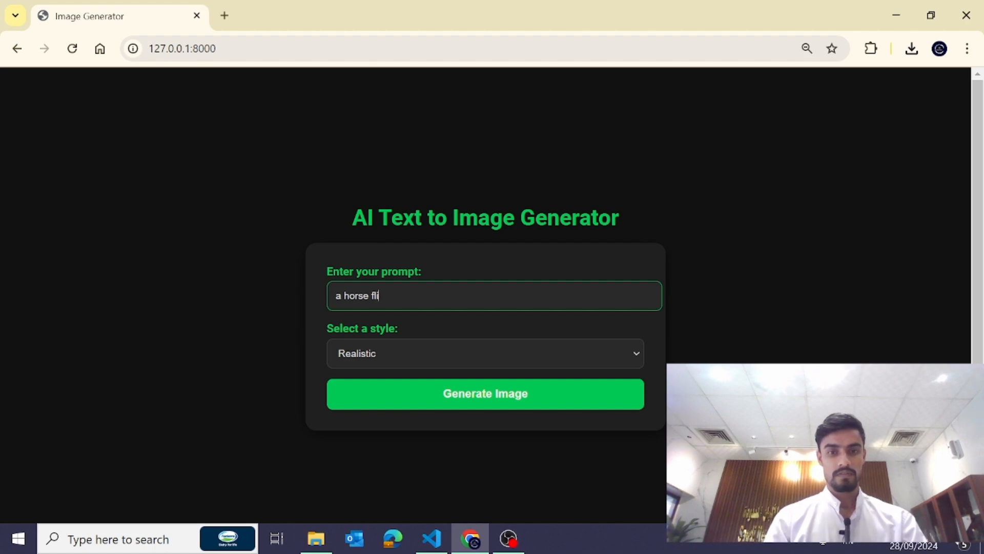
pyautogui.write('ying')
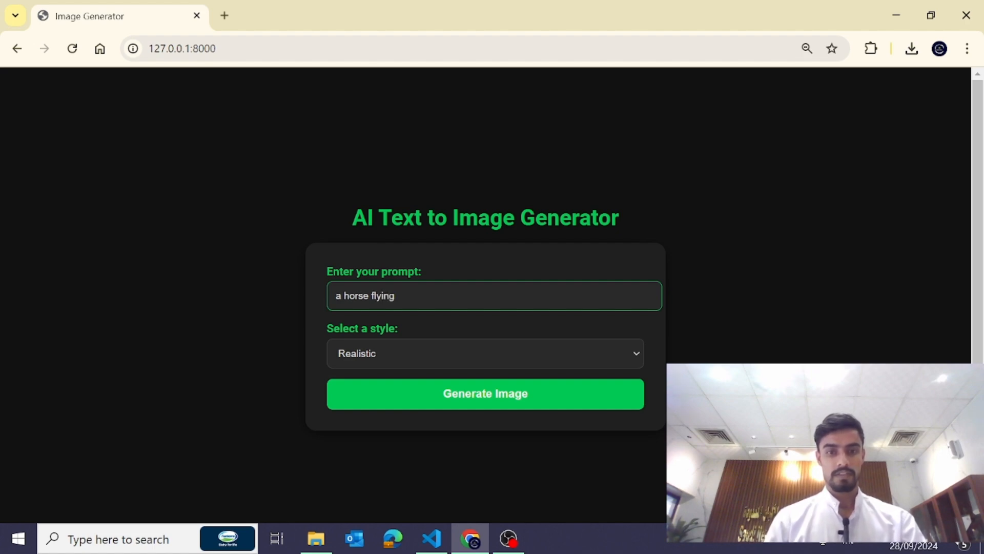
pyautogui.click(485, 394)
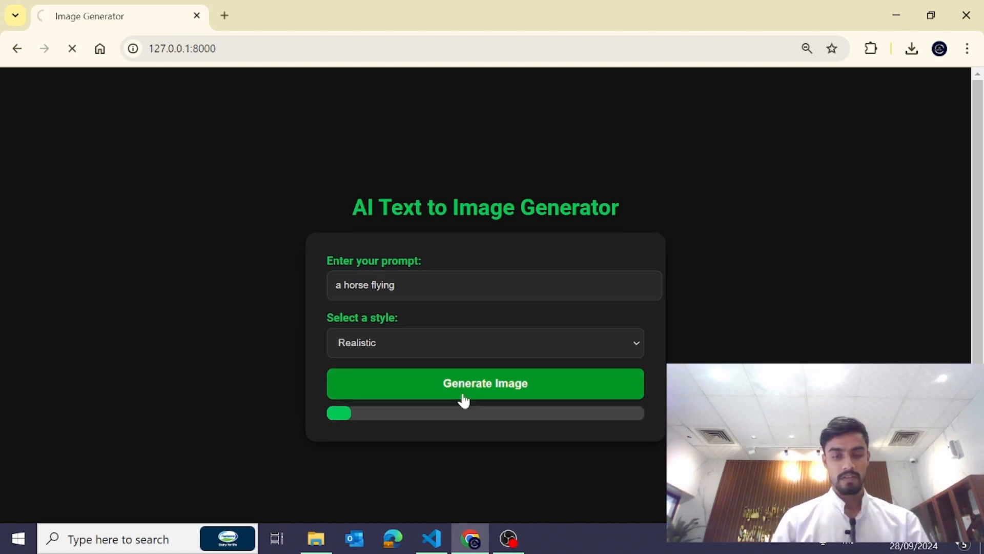
# Wait out the horse generation, dismiss the Energy Saver notice, and view the result
pyautogui.click(485, 383)
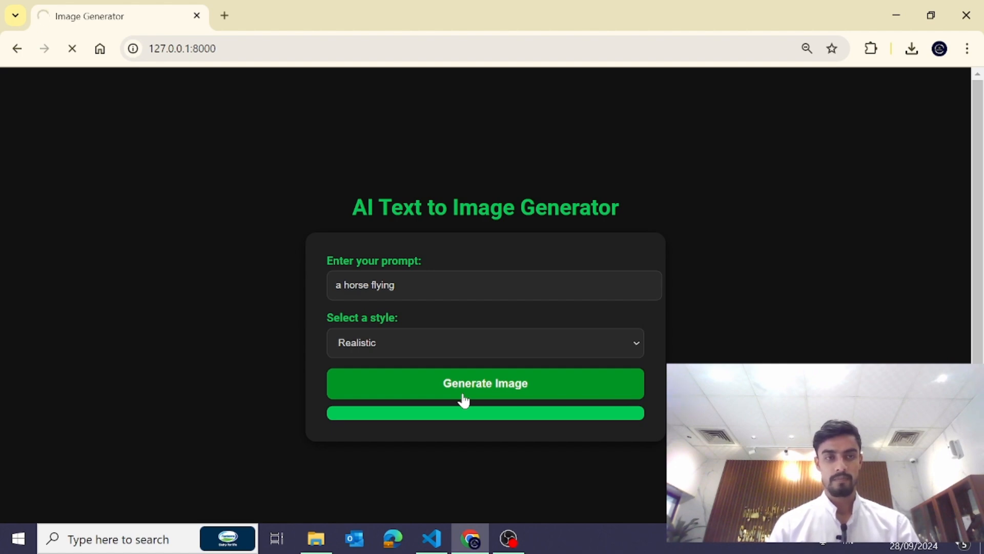
pyautogui.click(484, 382)
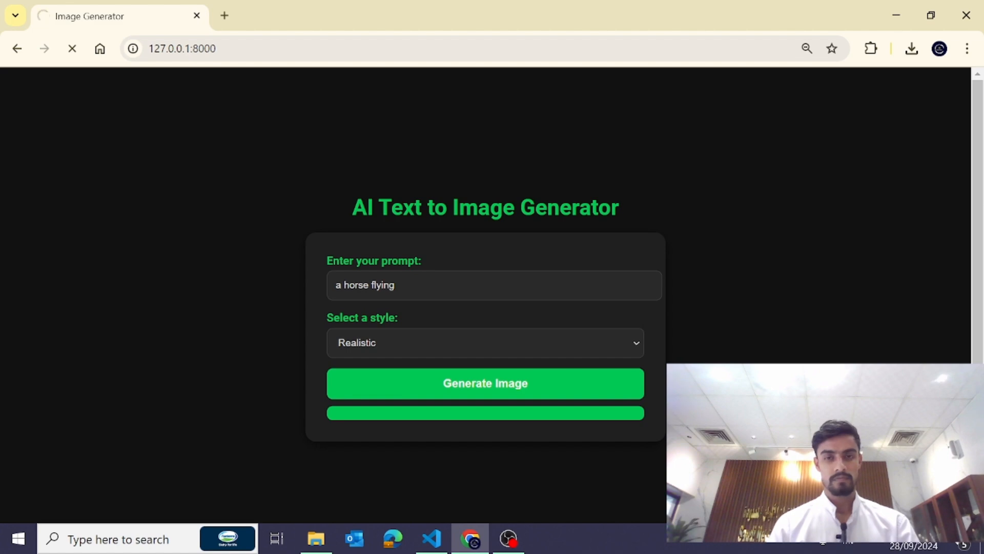
pyautogui.click(485, 382)
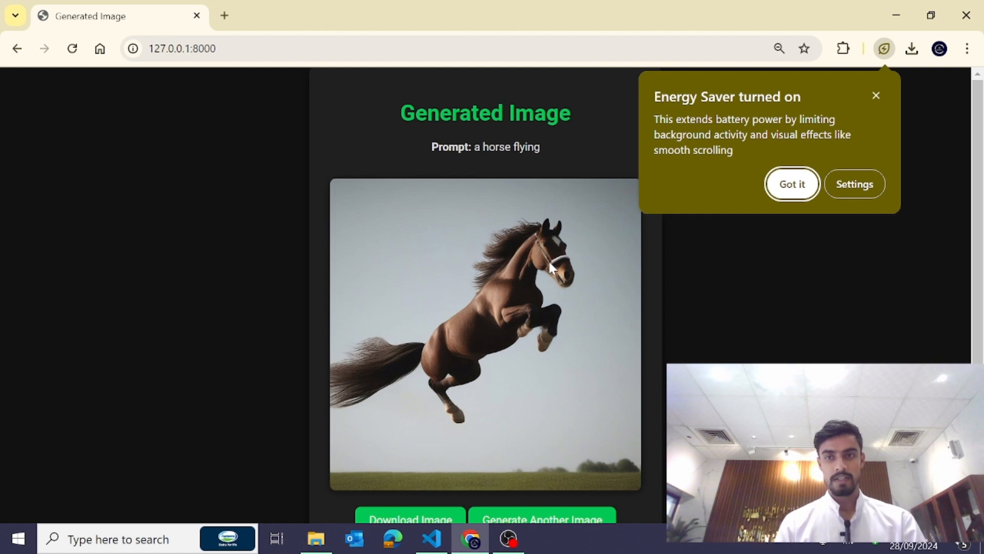
pyautogui.click(791, 183)
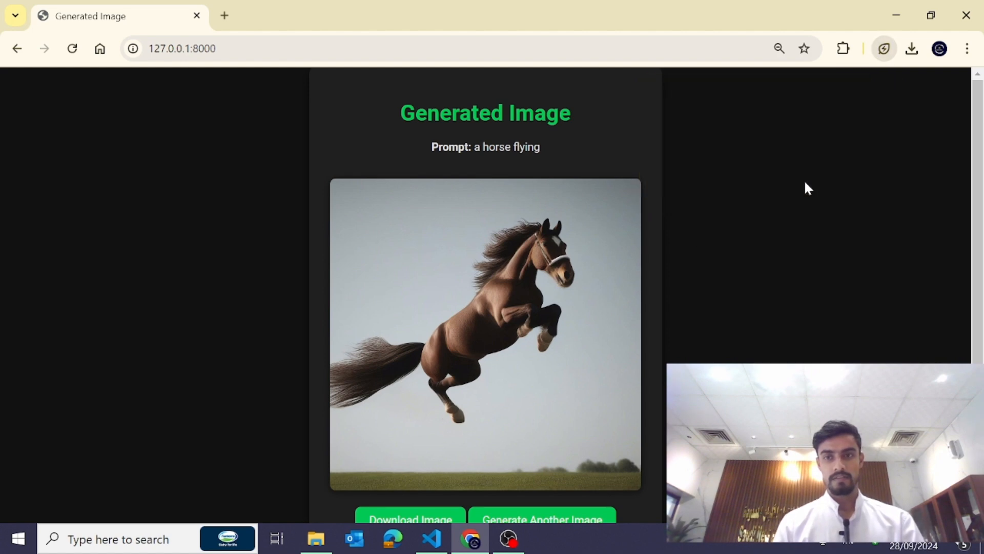
pyautogui.moveTo(613, 281)
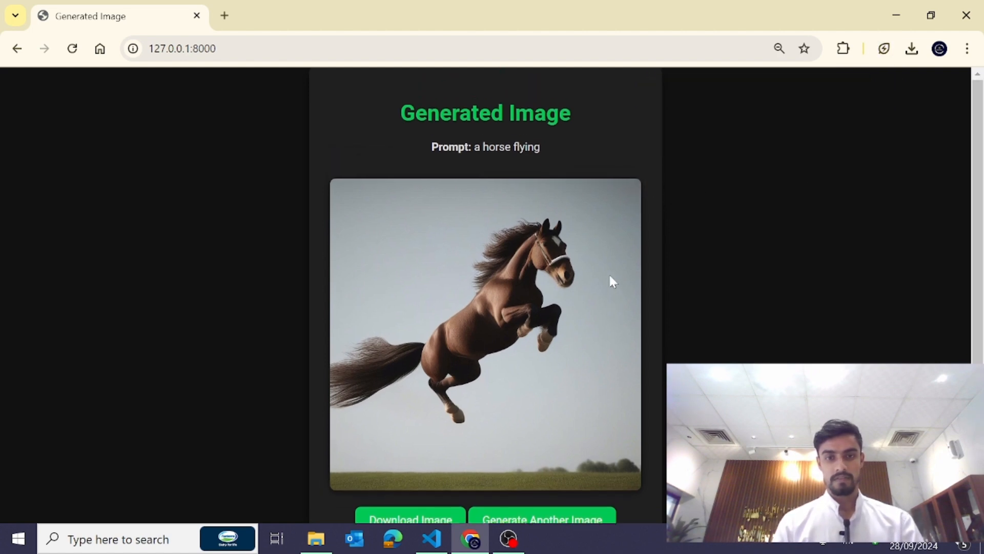
pyautogui.scroll(-3)
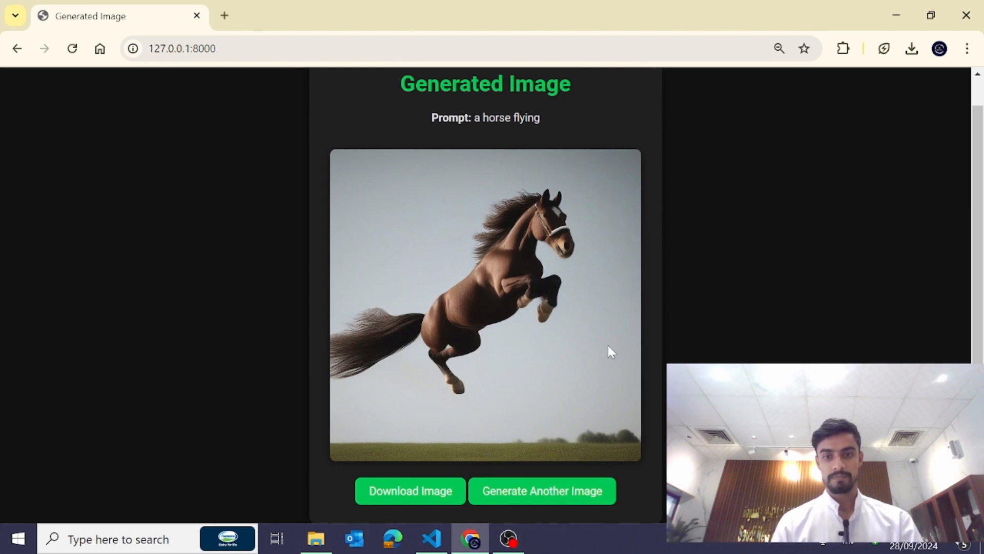